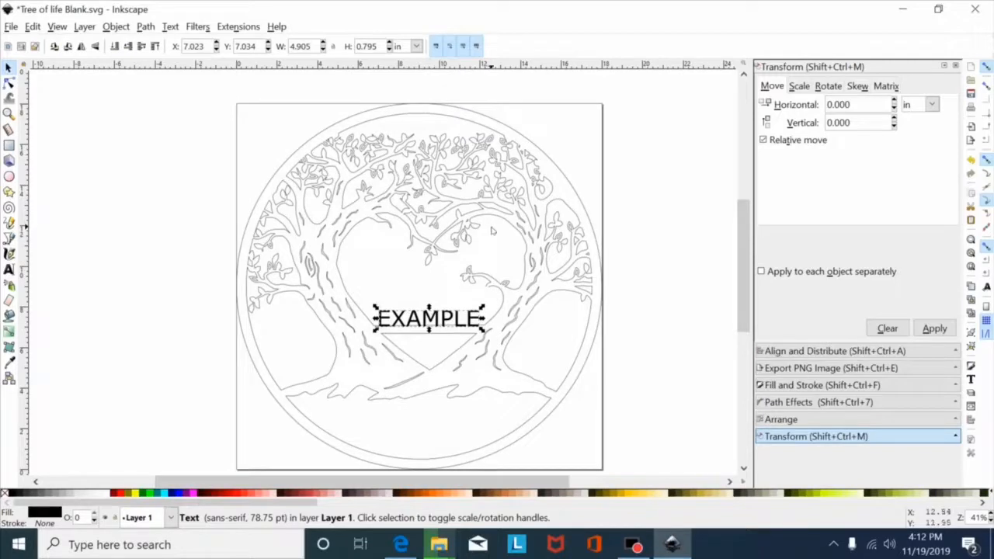
mouse_move(392, 206)
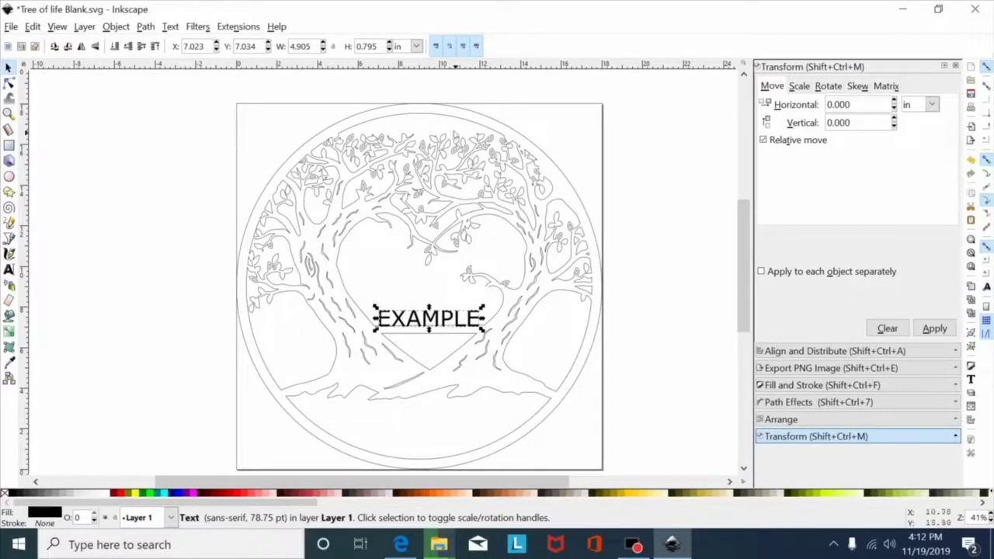
mouse_move(385, 234)
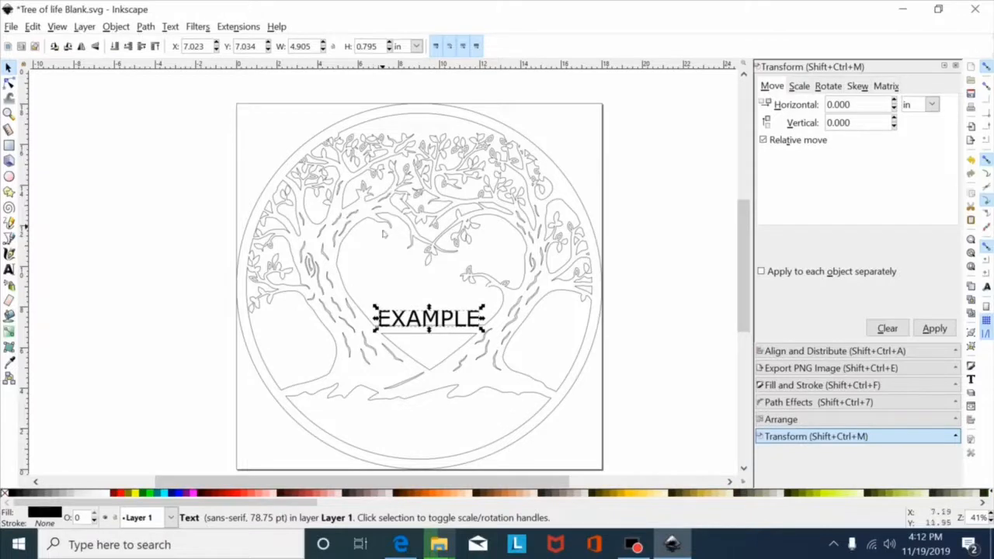
mouse_move(618, 254)
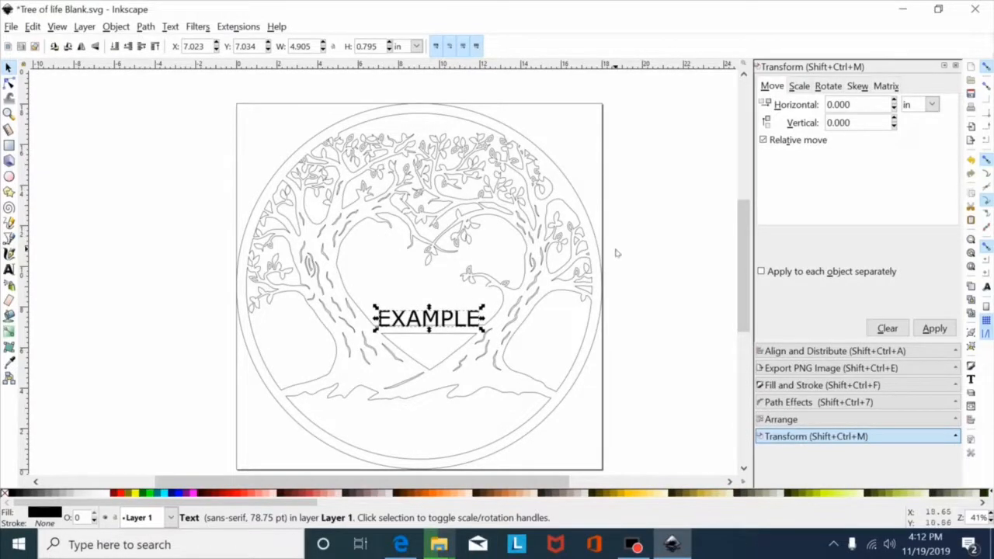
mouse_move(388, 213)
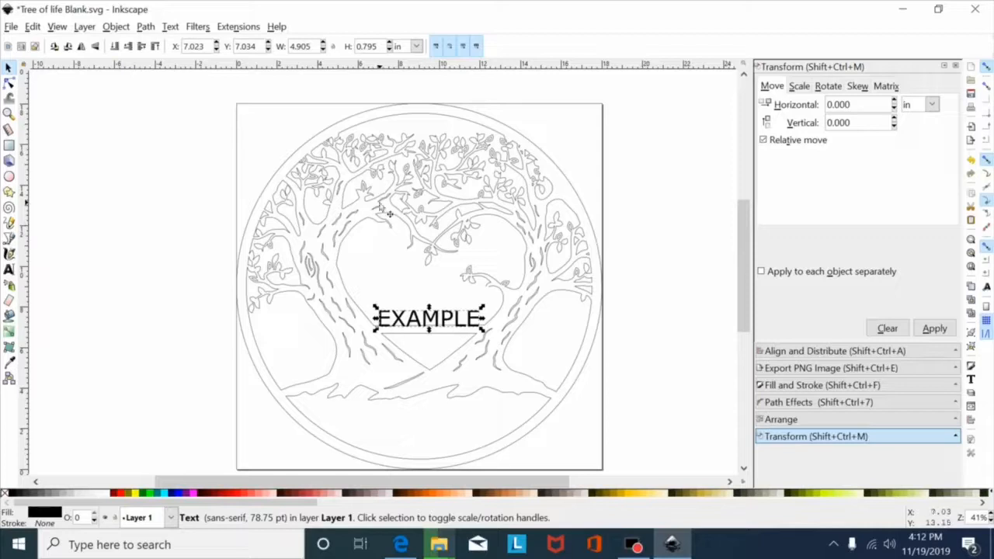
- Select the EXAMPLE lettering and drag it left, outside the tree of life circle
left_click(389, 195)
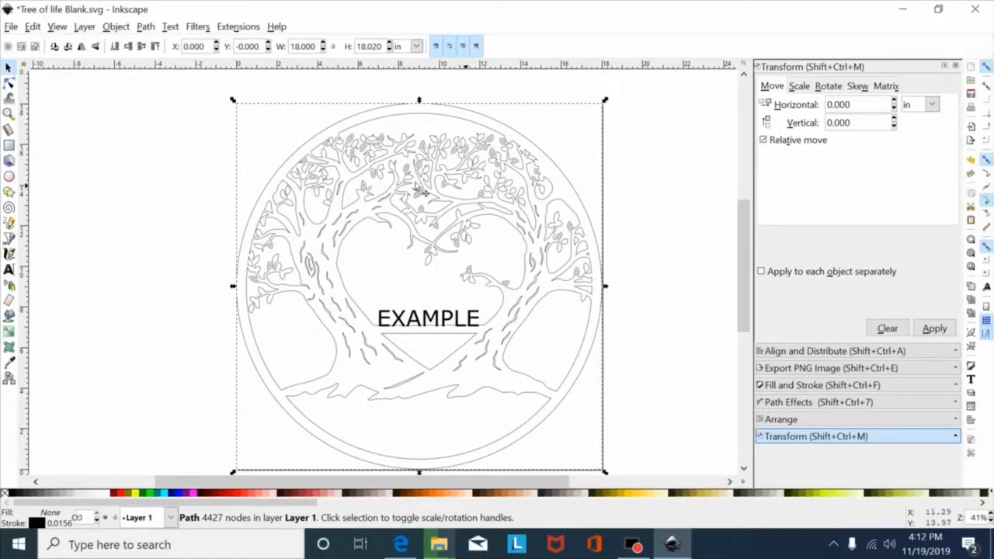
left_click(441, 317)
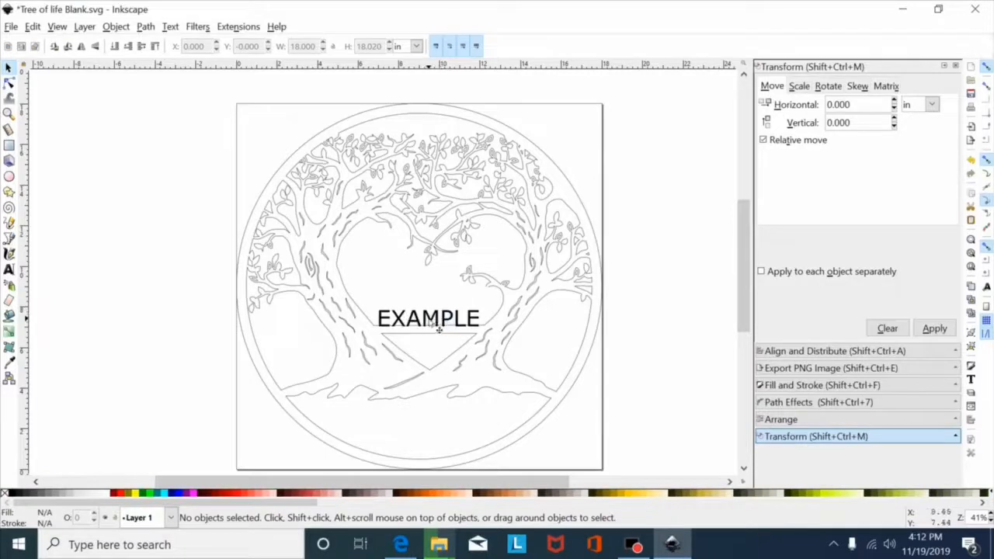
left_click(428, 319)
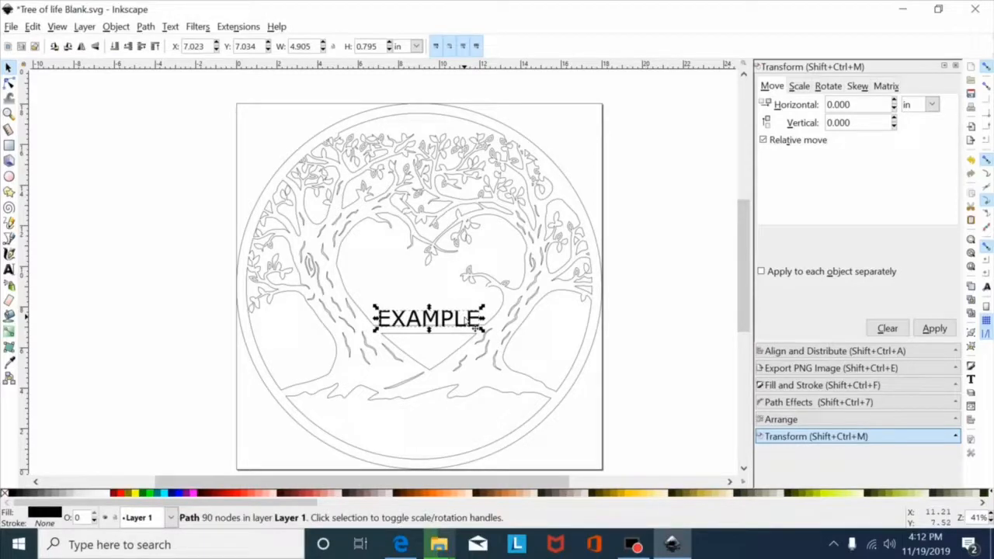
mouse_move(403, 186)
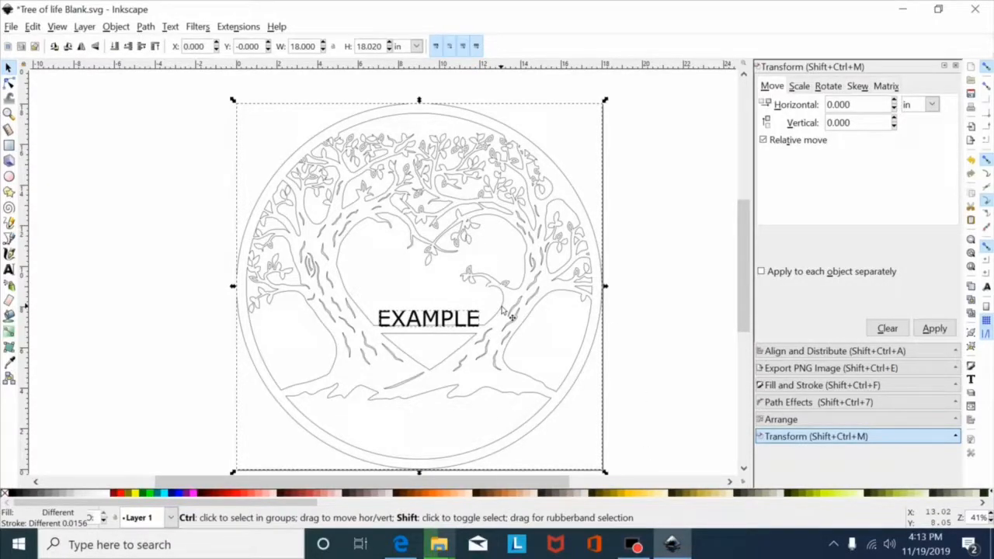
key("Delete")
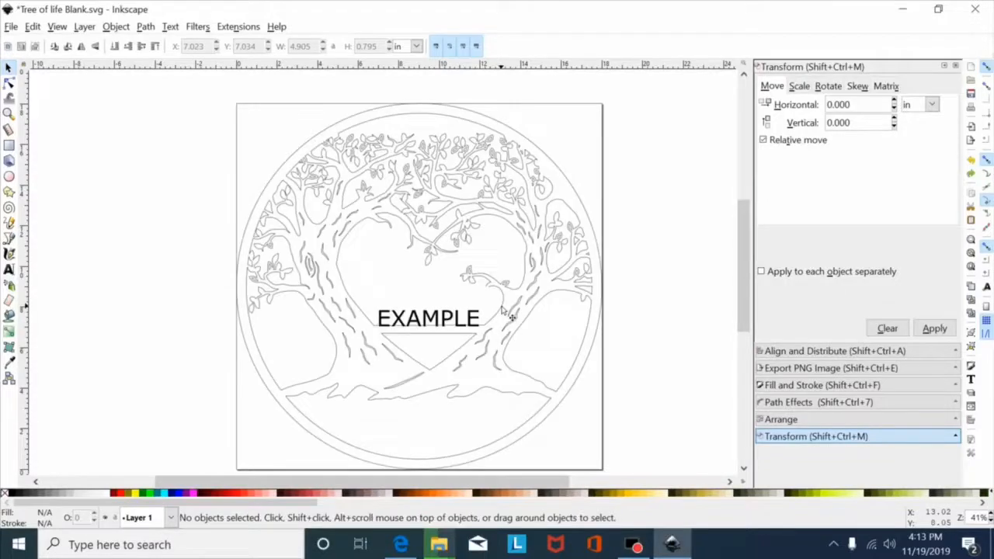
mouse_move(455, 322)
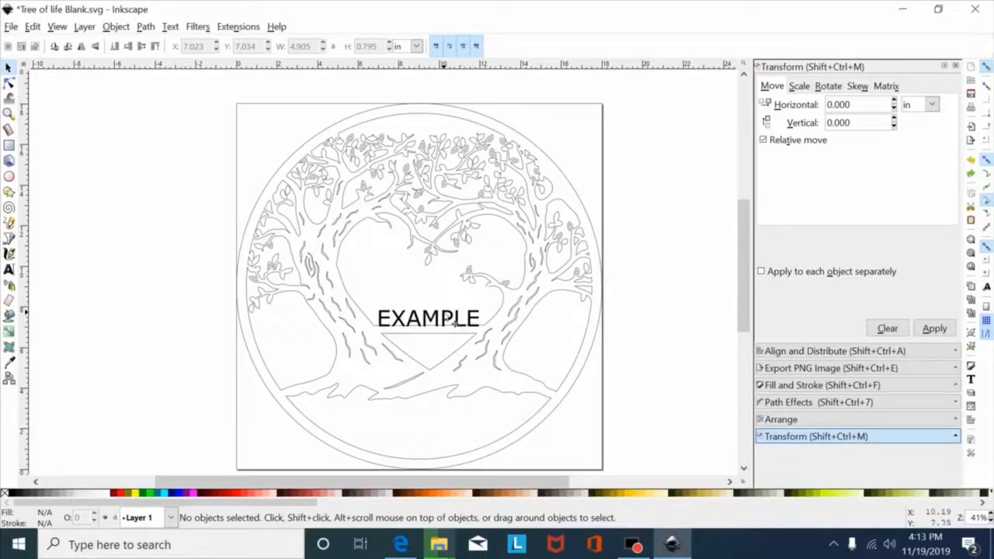
left_click_drag(428, 318, 117, 341)
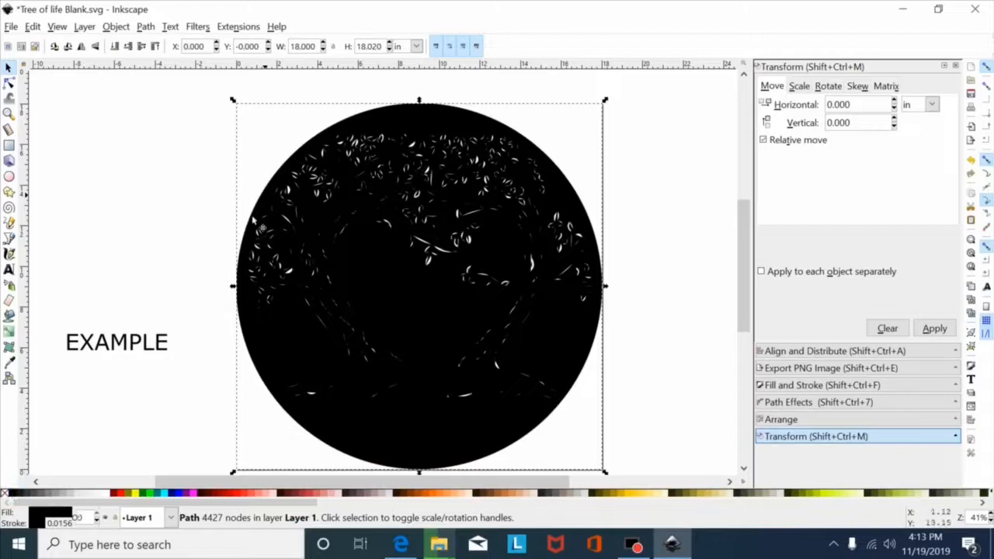
mouse_move(326, 303)
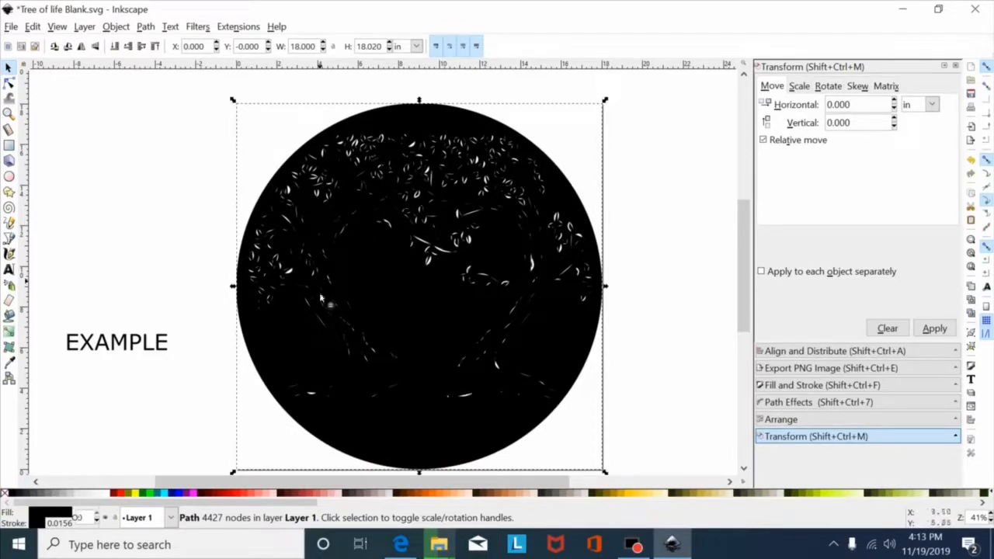
mouse_move(522, 231)
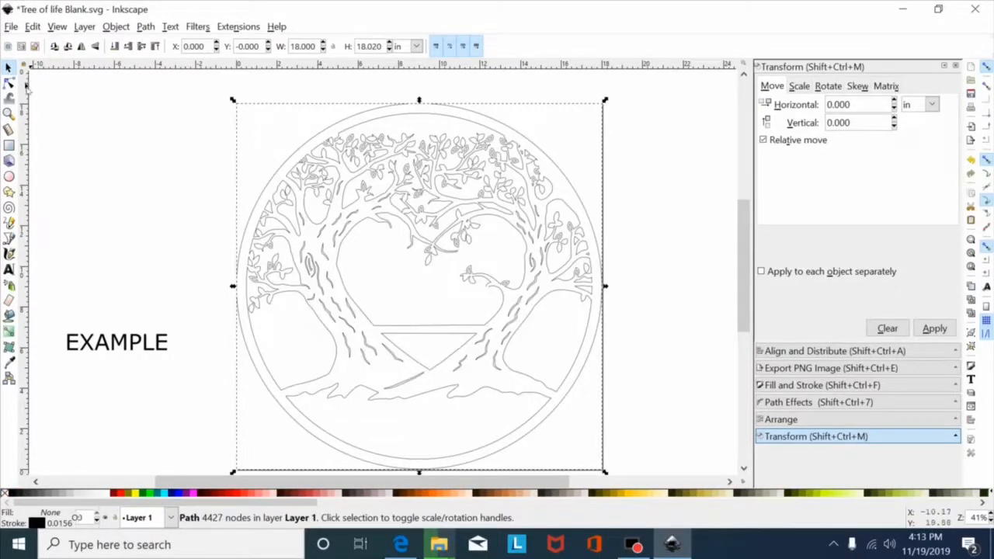
mouse_move(10, 84)
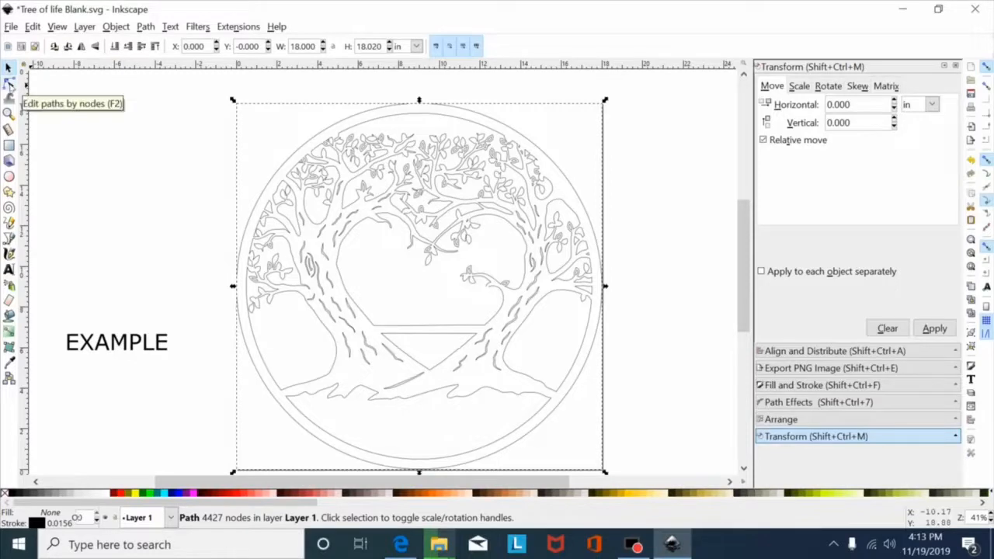
left_click(10, 99)
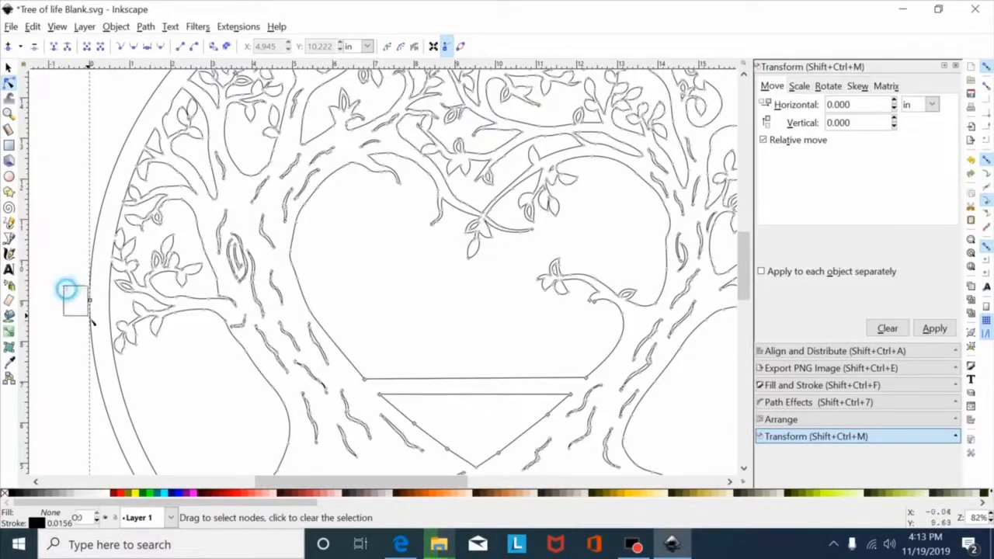
left_click(69, 293)
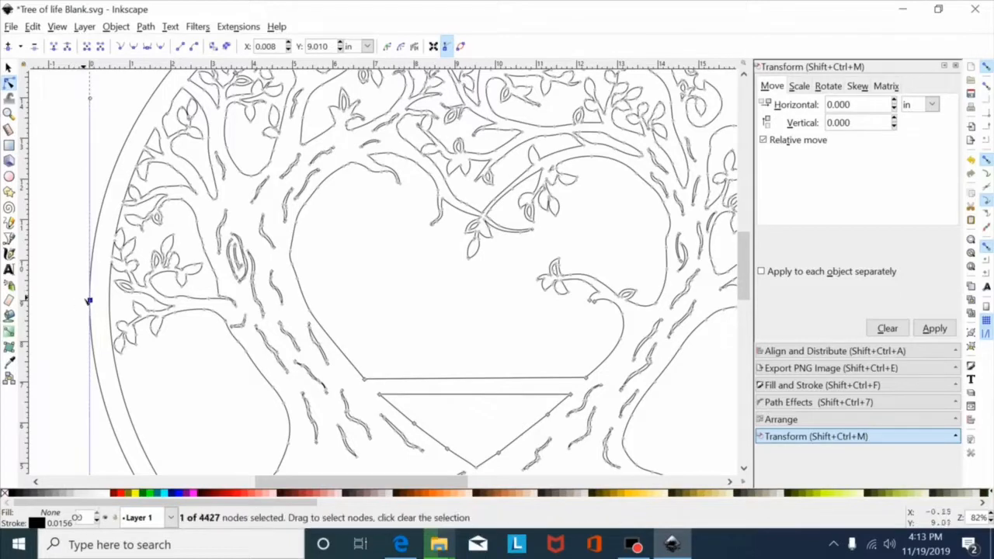
left_click(241, 299)
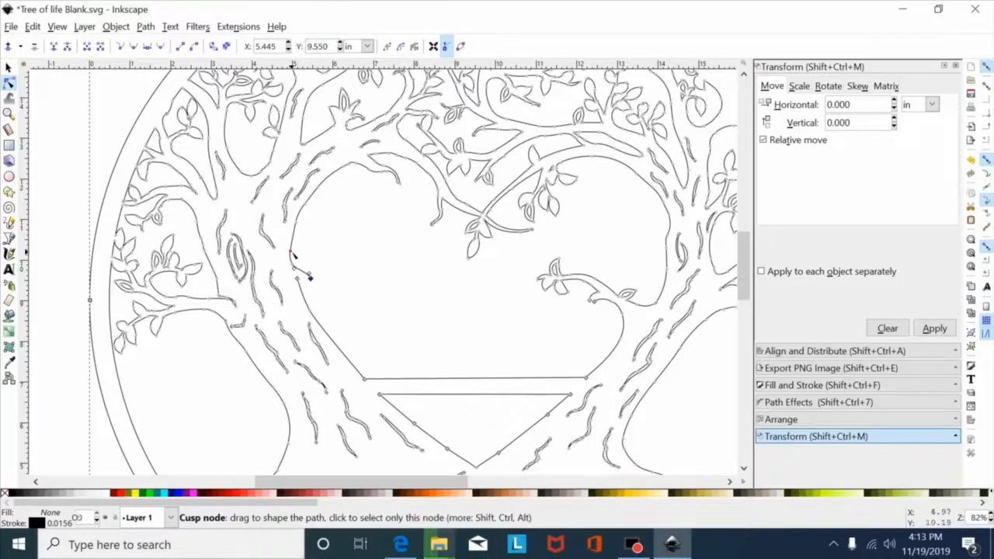
left_click(303, 253)
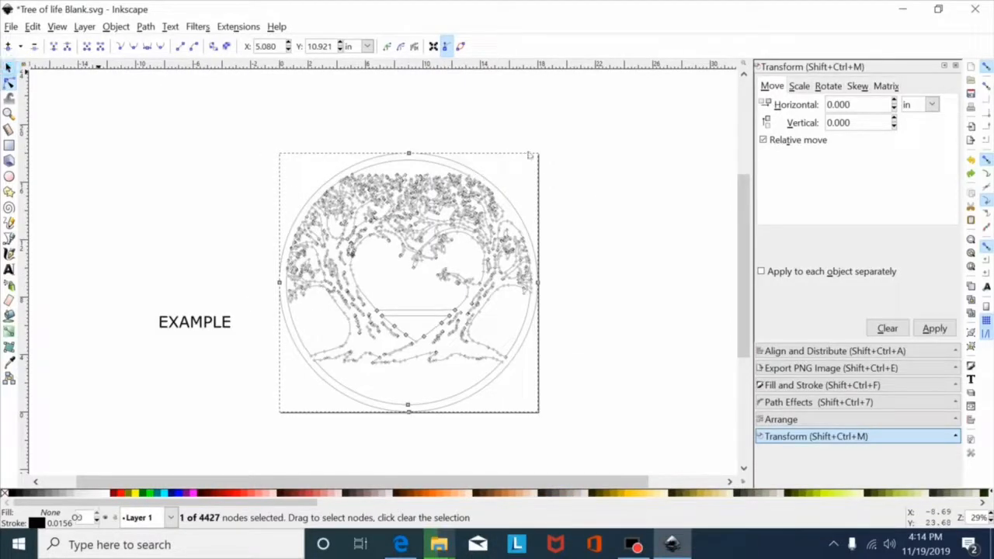
- Remove the outer square frame nodes from the tree path, then resume node editing
left_click(10, 69)
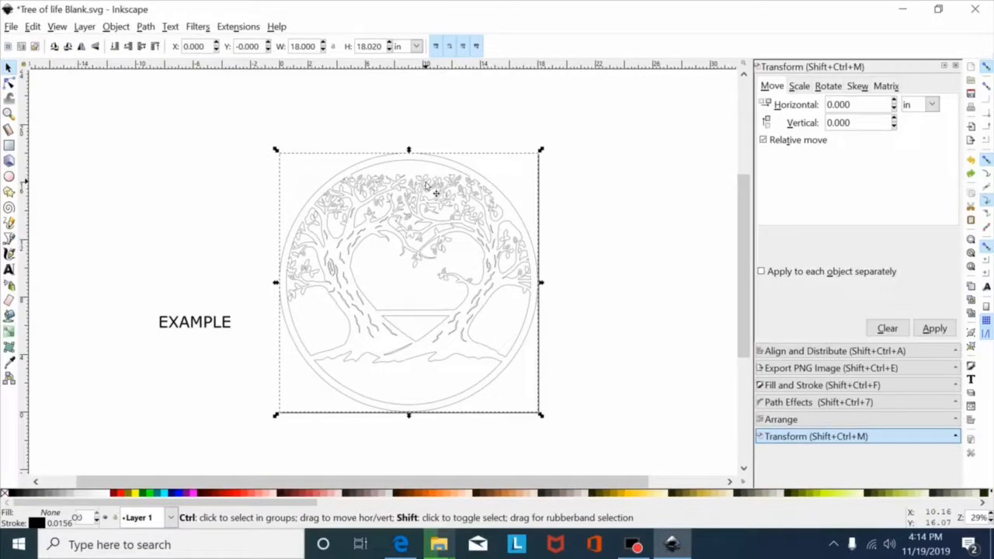
key("ctrl+shift+k")
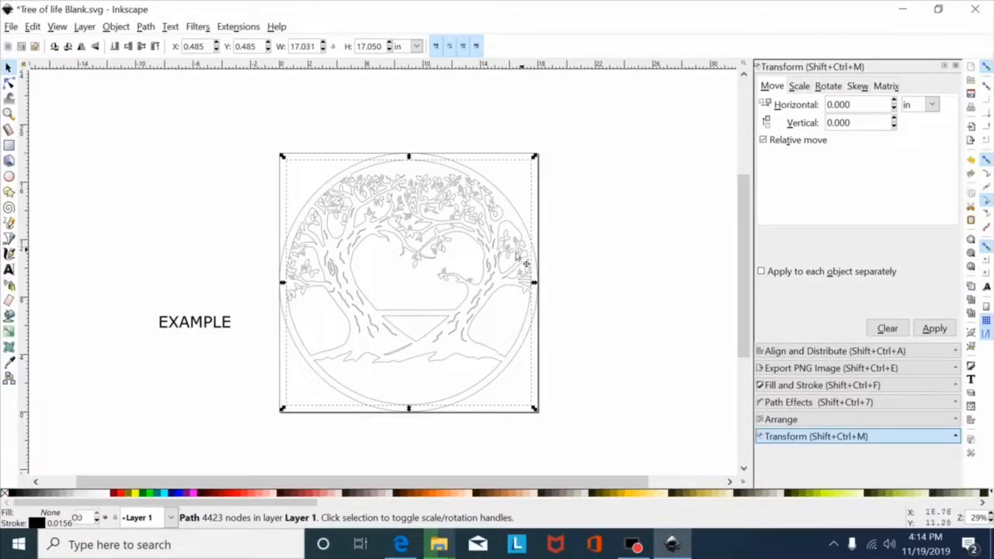
left_click(10, 82)
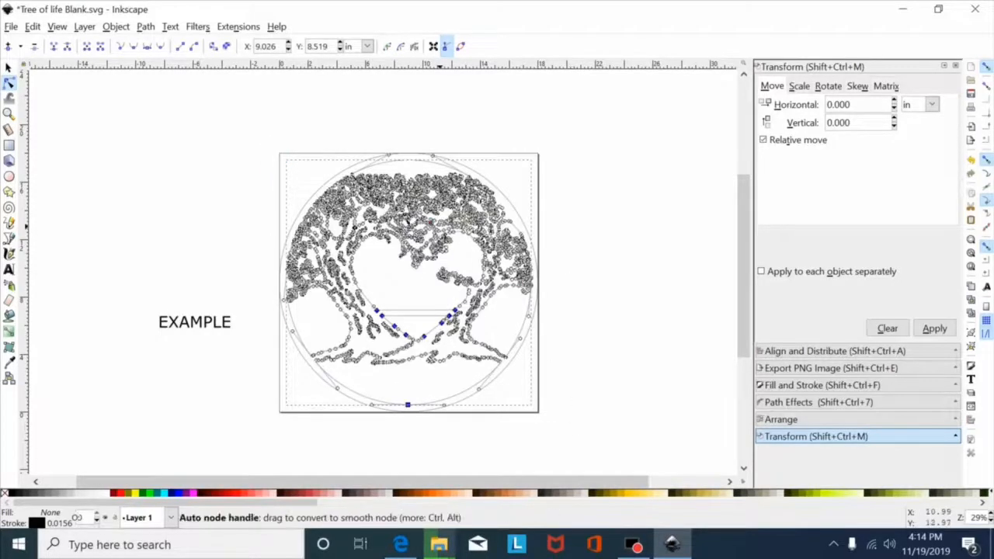
- Select every node of the tree outline and join the broken nodes
left_click(53, 47)
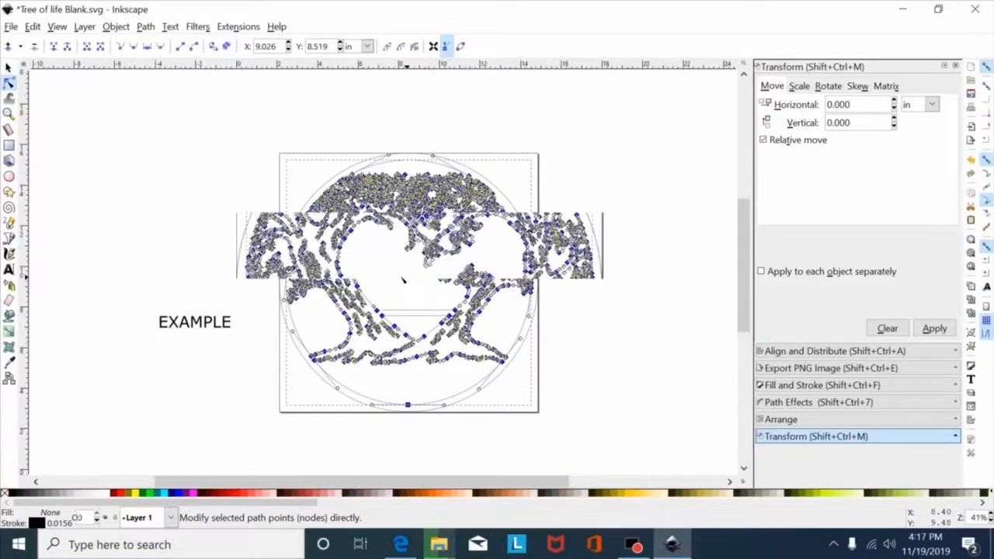
scroll("up", 3)
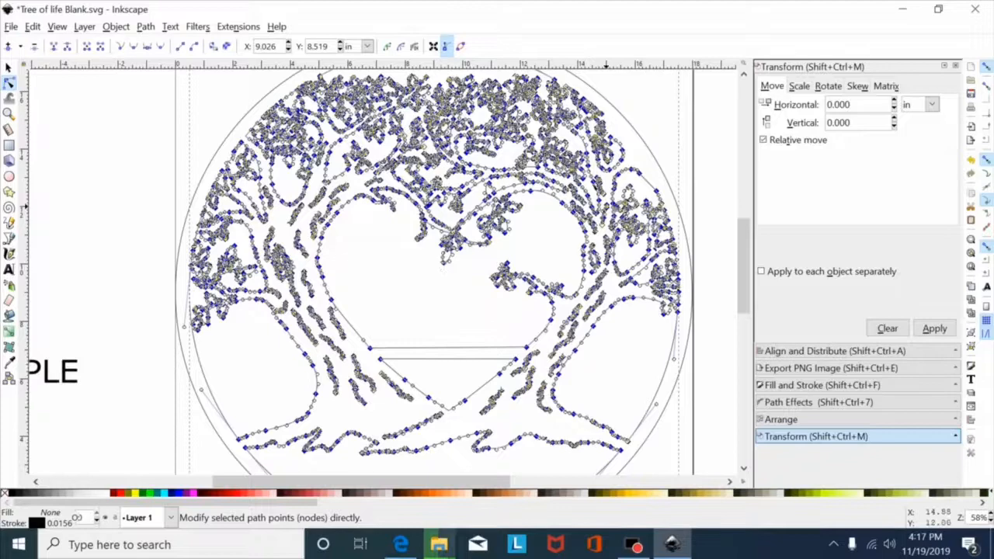
key("ctrl+a")
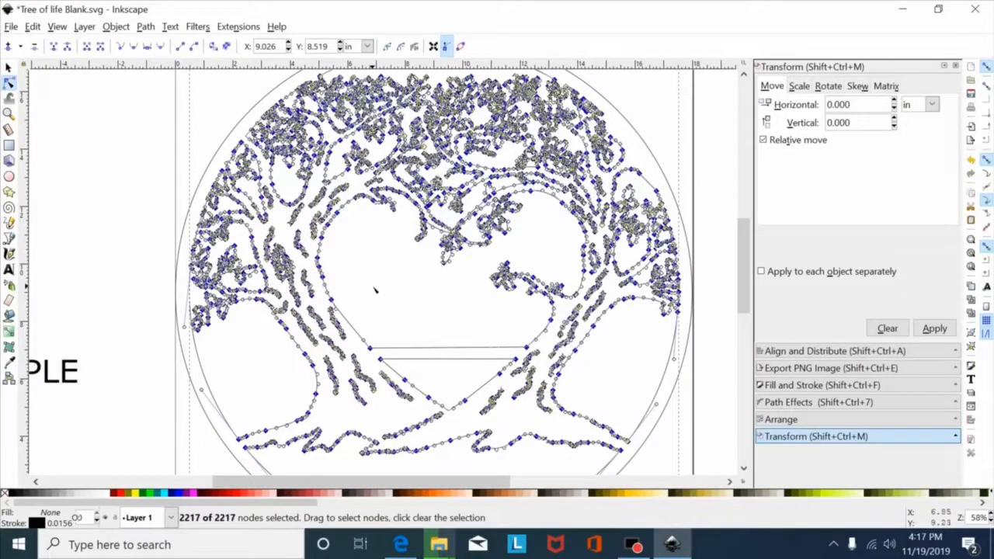
scroll("down", 3)
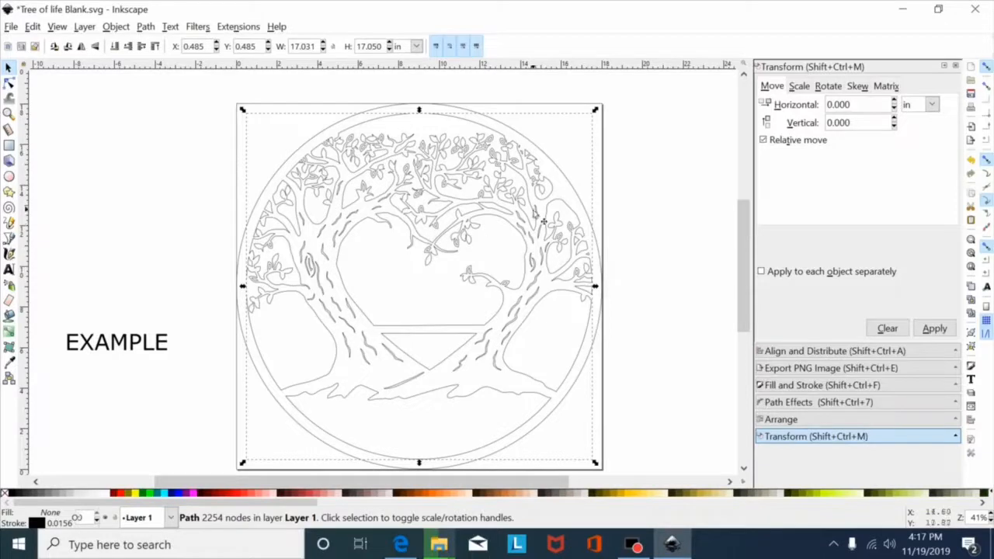
mouse_move(427, 87)
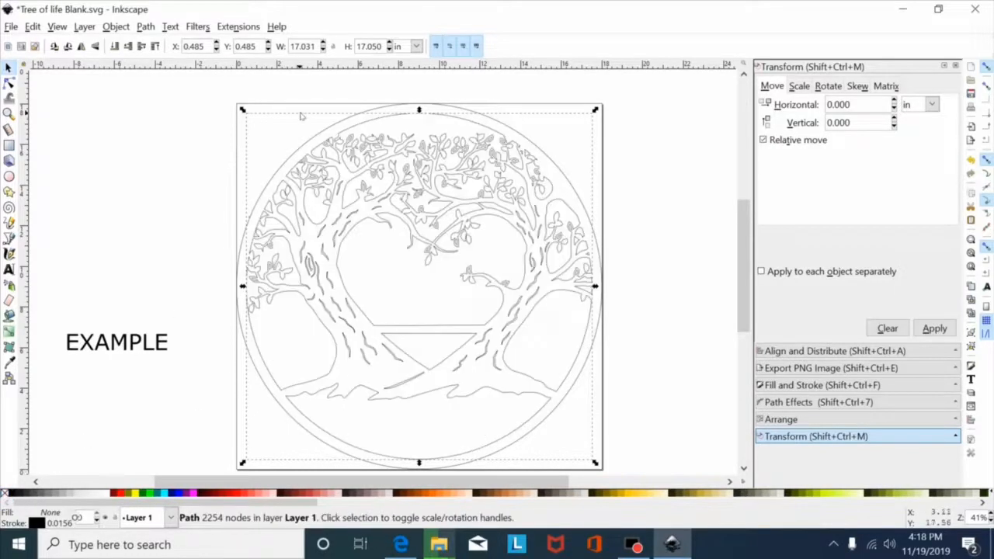
mouse_move(352, 132)
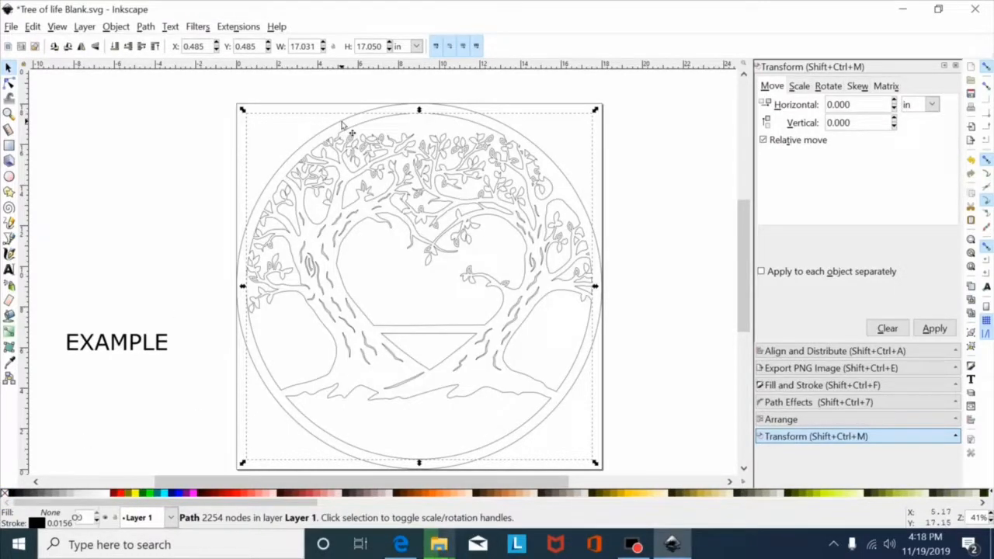
- Select the tree outline together with the surrounding ring
left_click(341, 124)
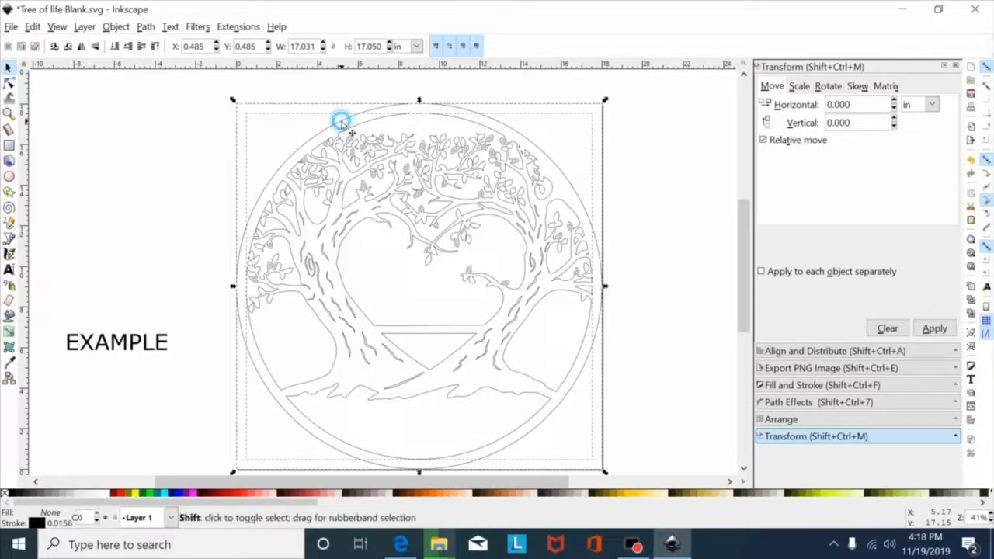
left_click(342, 124)
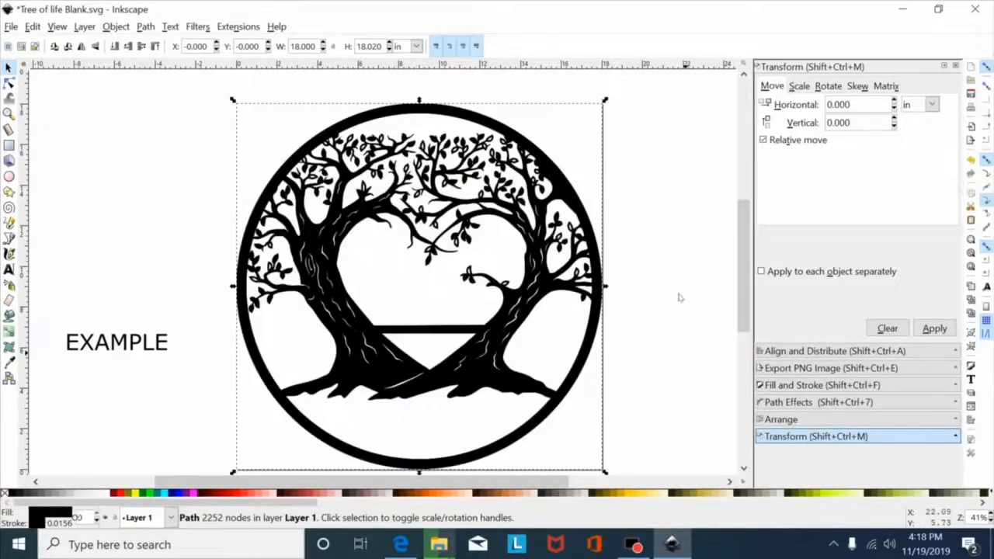
mouse_move(225, 345)
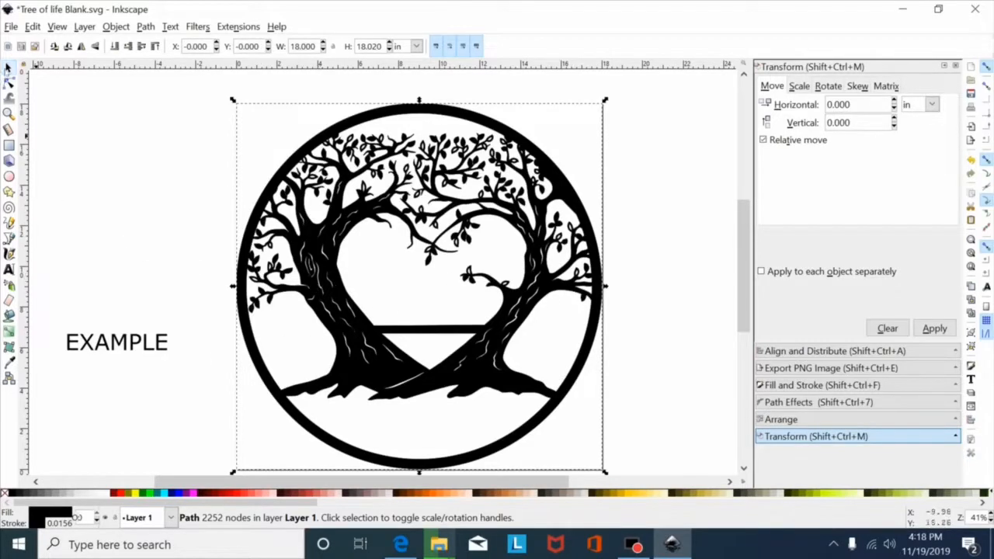
- Move EXAMPLE into the heart above the bar and union it with the tree
left_click(117, 341)
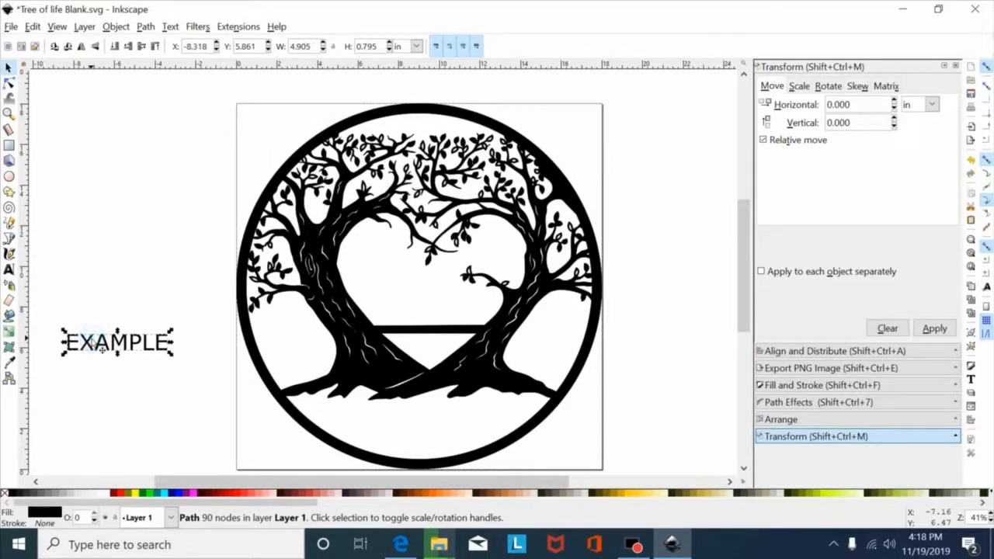
left_click_drag(117, 342, 435, 317)
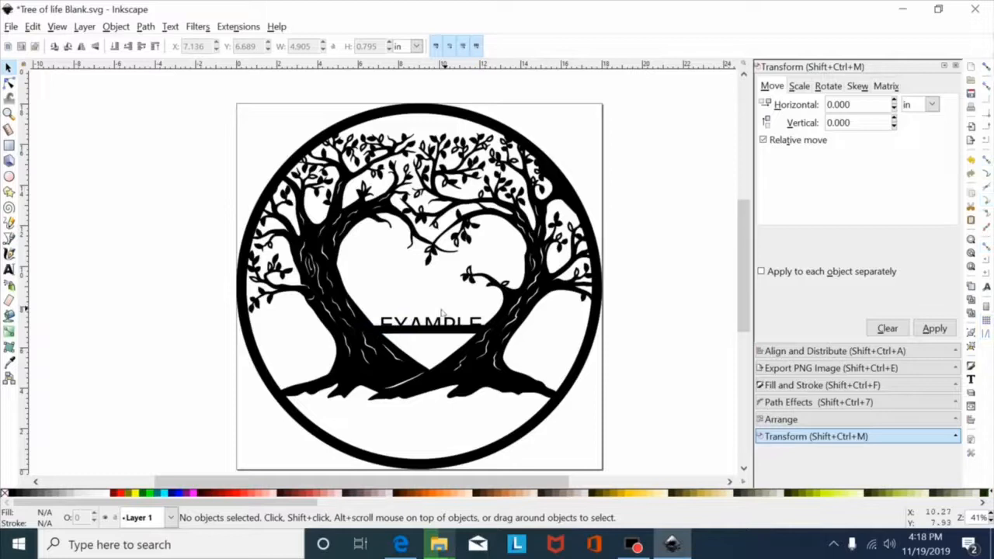
left_click(431, 318)
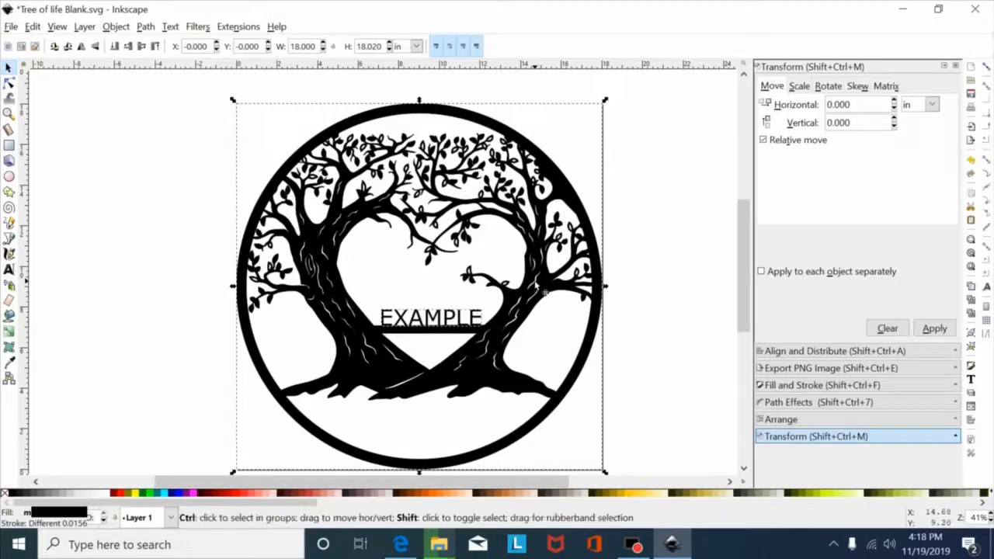
left_click(419, 288)
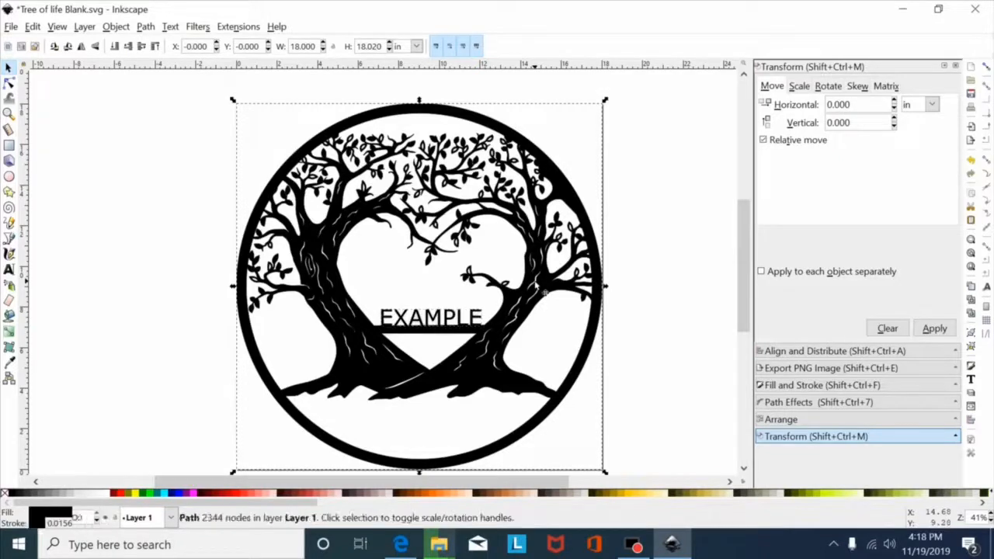
mouse_move(594, 357)
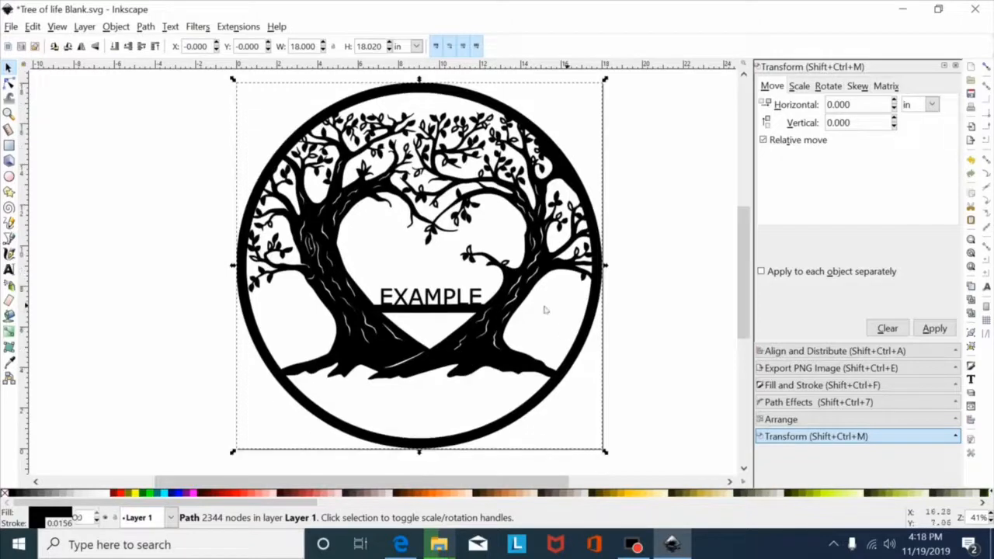
mouse_move(447, 330)
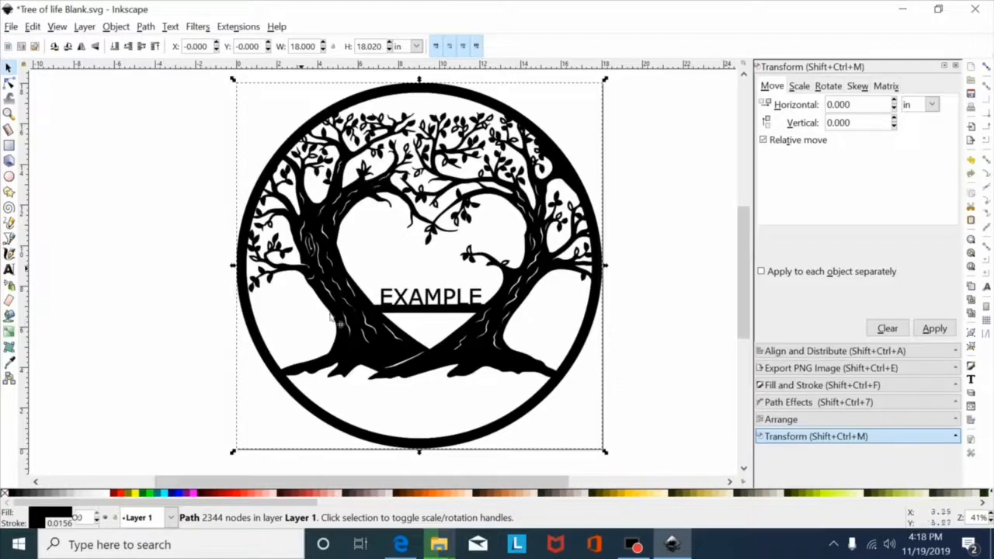
mouse_move(486, 182)
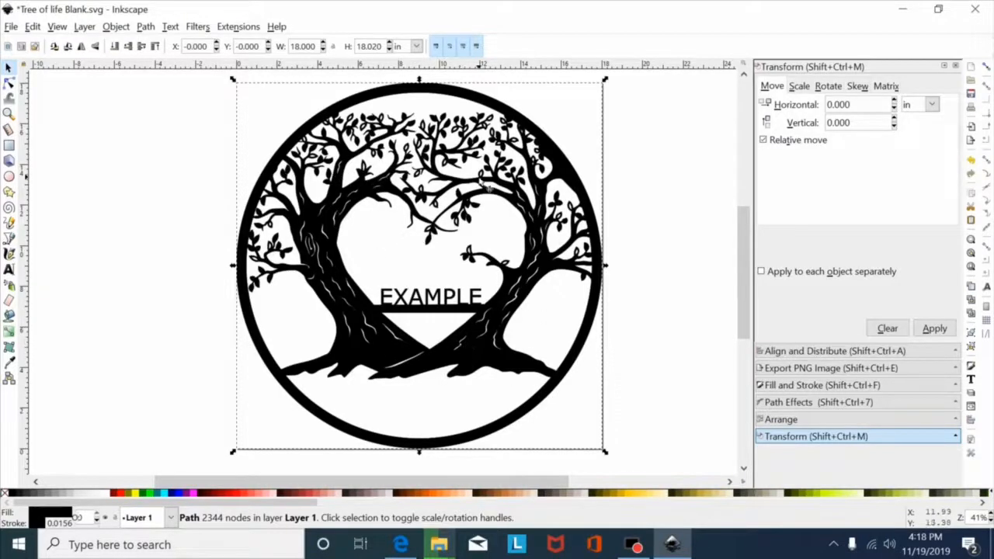
mouse_move(388, 217)
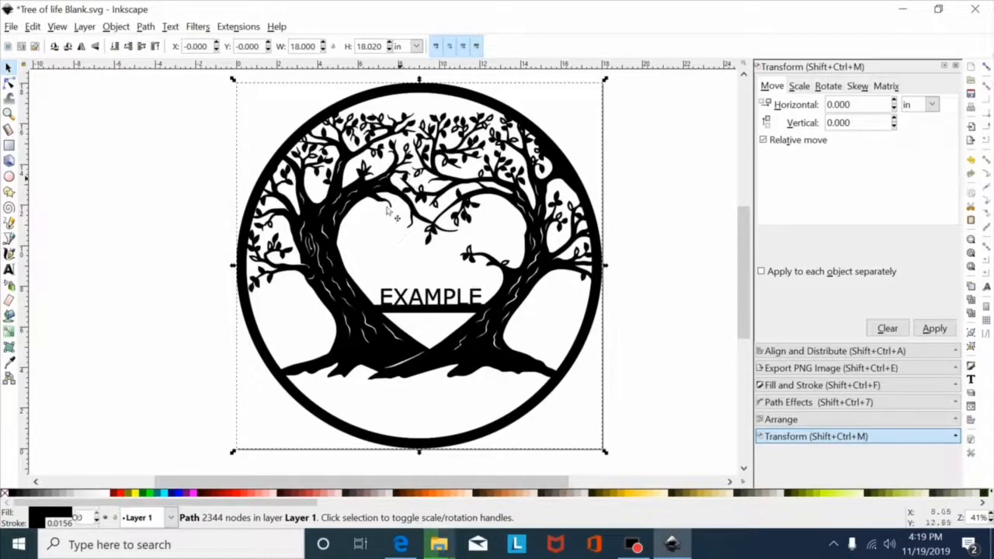
mouse_move(474, 186)
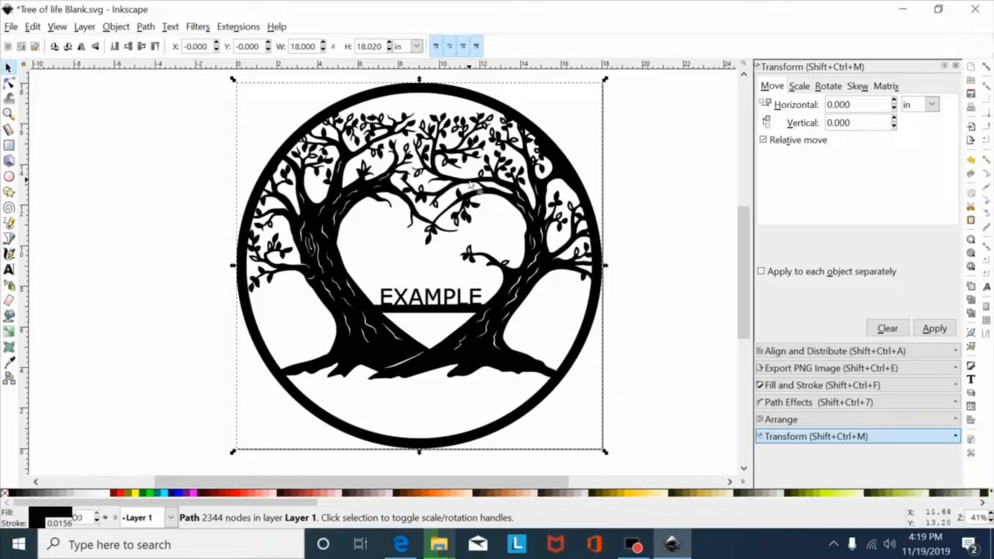
mouse_move(536, 93)
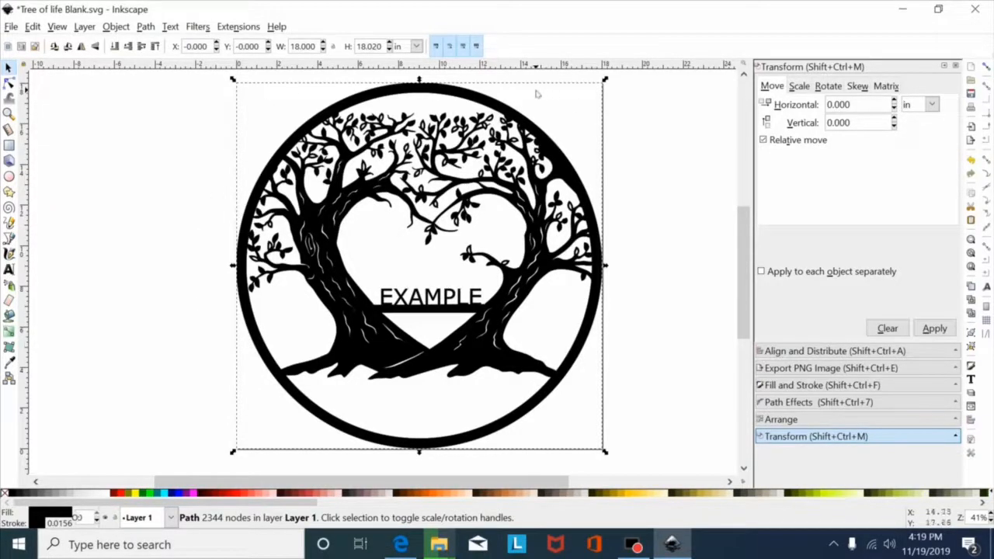
mouse_move(485, 297)
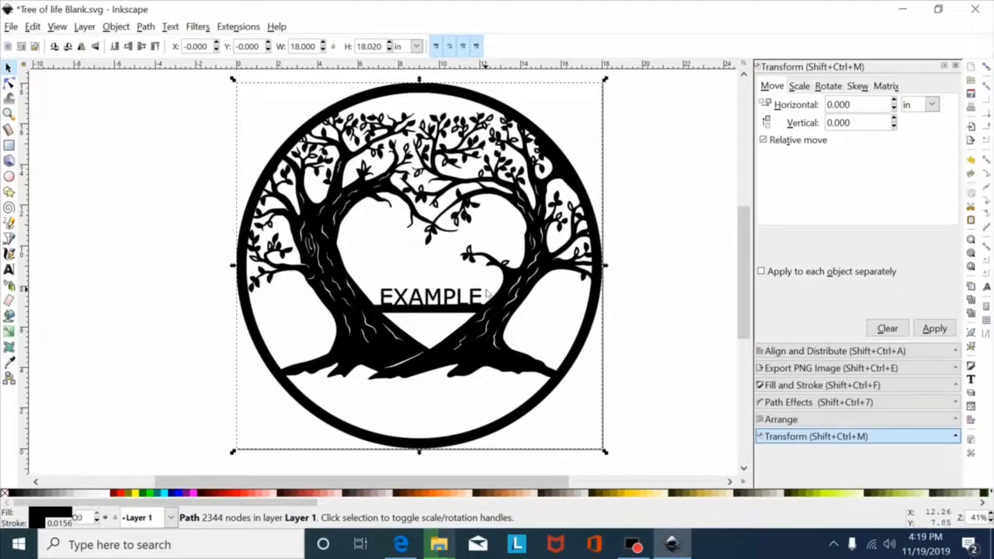
mouse_move(228, 222)
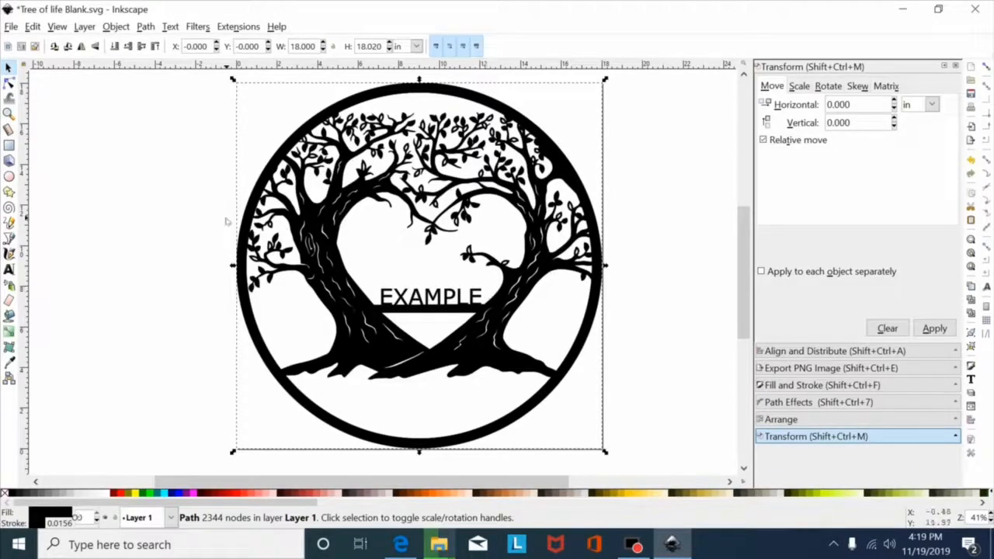
mouse_move(190, 195)
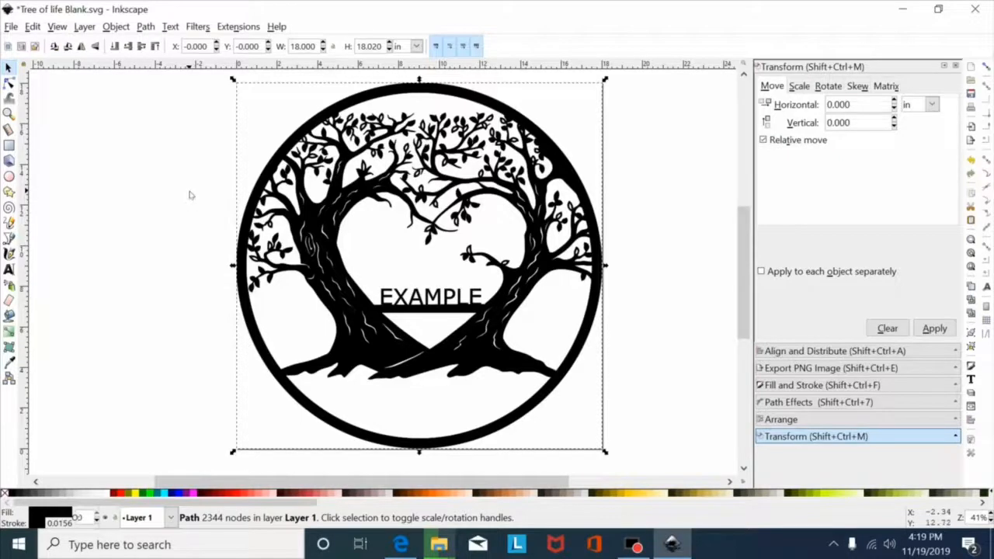